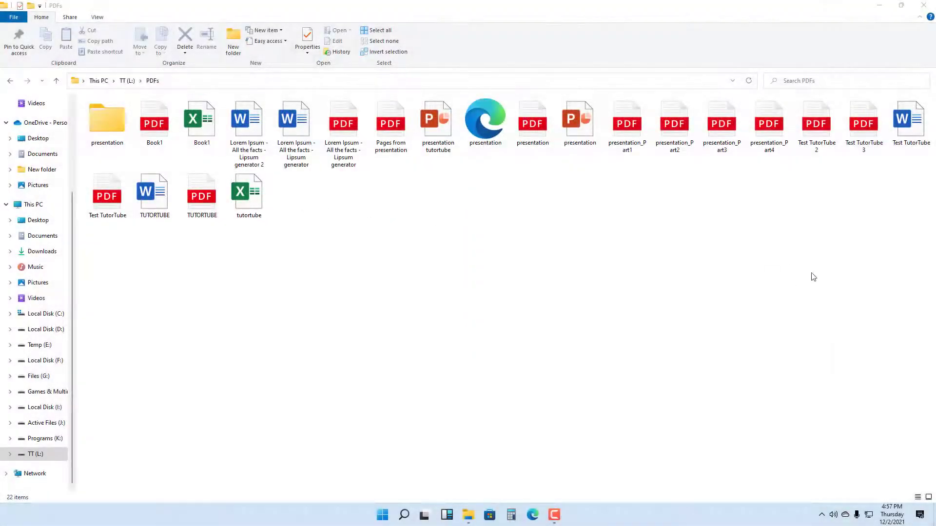
mouse_move(358, 336)
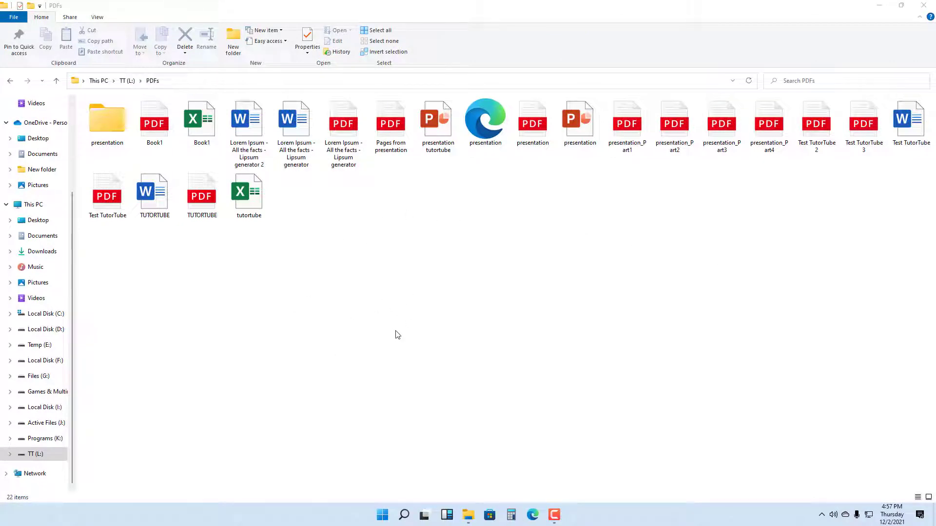
mouse_move(387, 310)
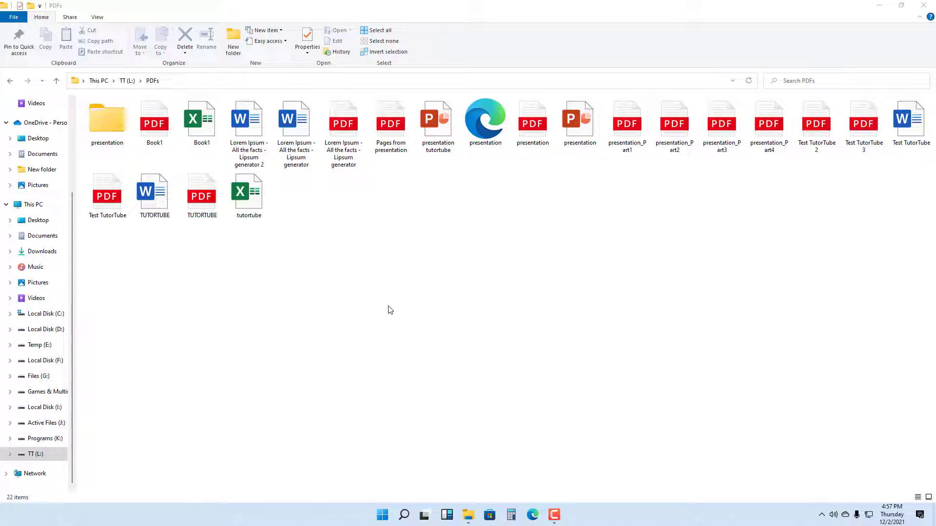
Add a new folder named TutorTube in PDFs and select it.
left_click(248, 192)
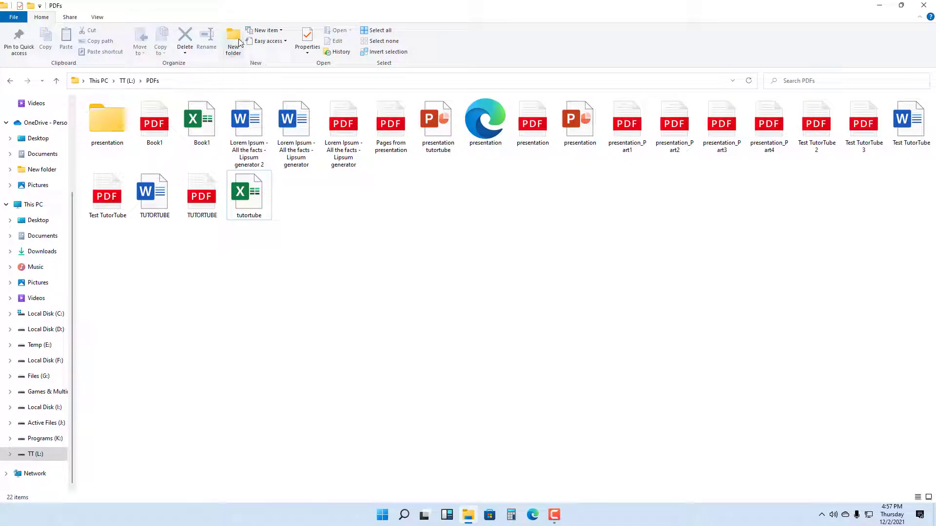
mouse_move(233, 41)
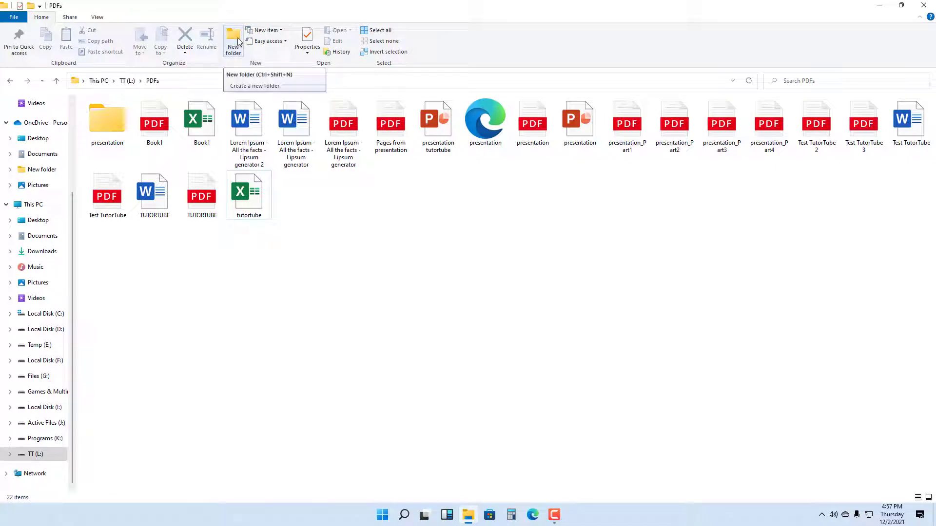
left_click(233, 40)
type("TutorTub")
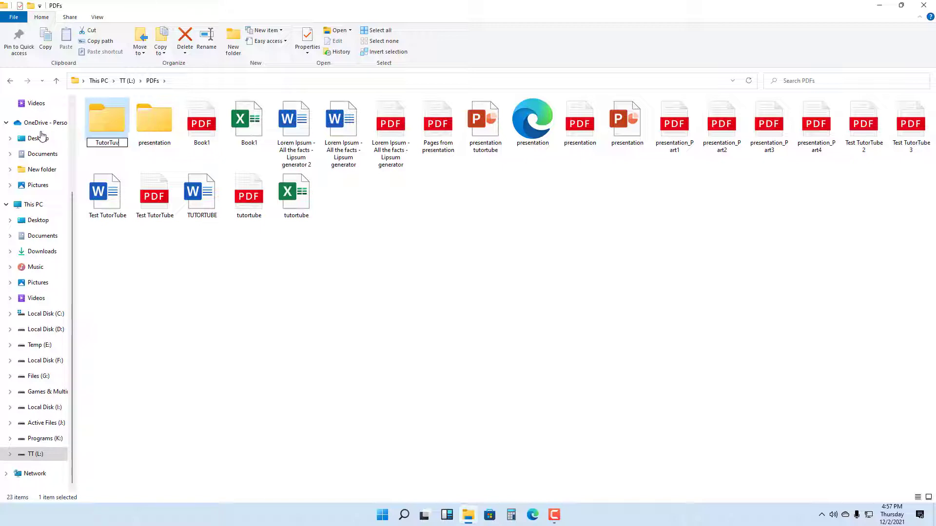
left_click(228, 270)
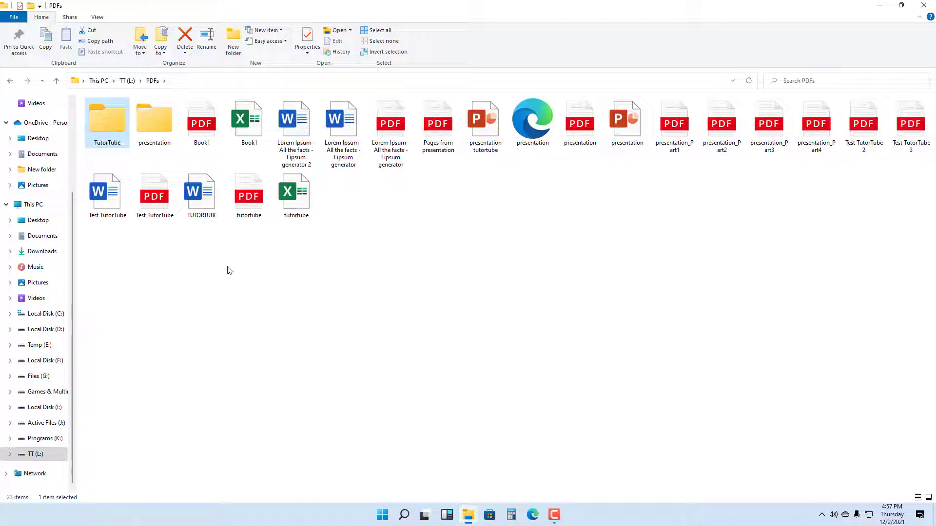
left_click(154, 123)
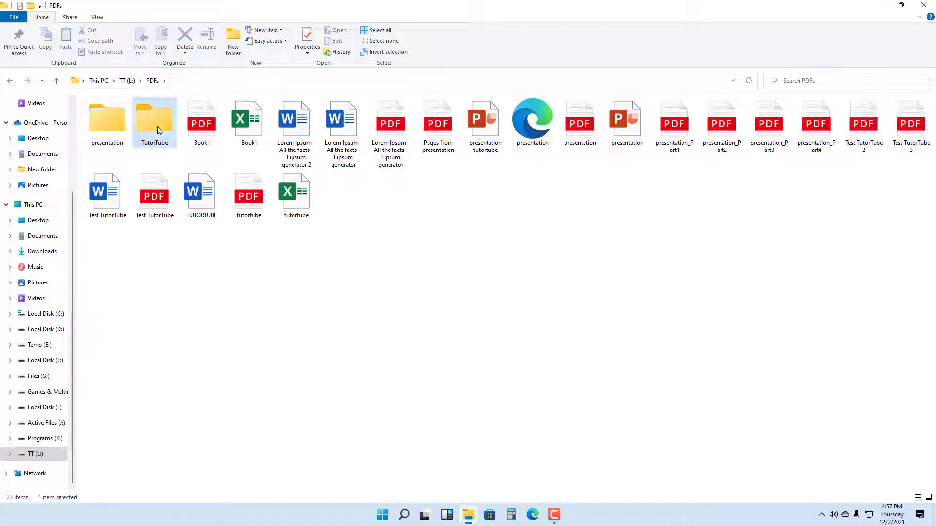
Inside TutorTube, add a new subfolder named Folder 1.
double_click(154, 118)
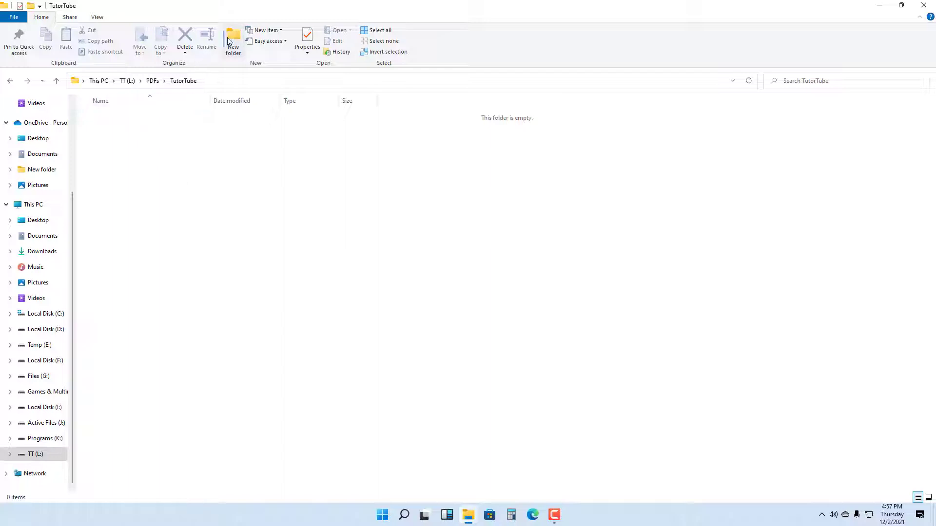
left_click(233, 42)
type("Folder 1")
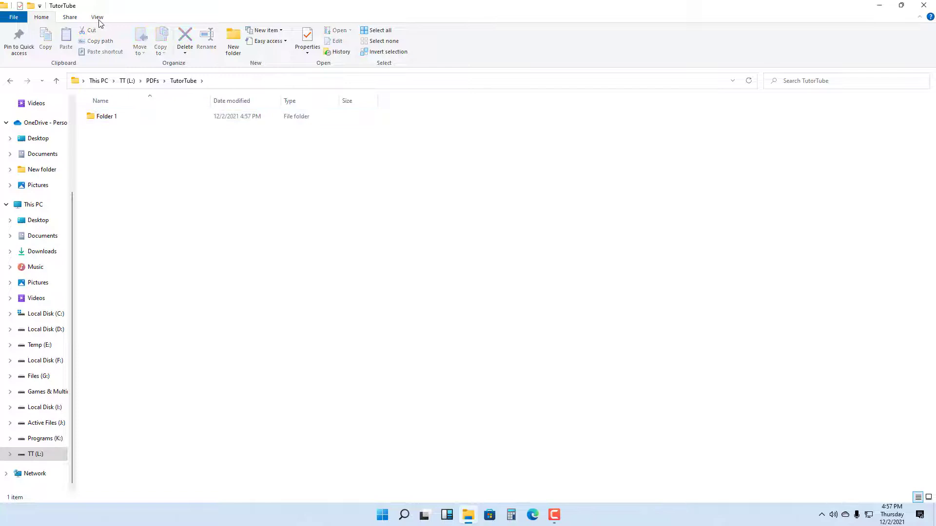
Show TutorTube's contents as large icons.
left_click(97, 17)
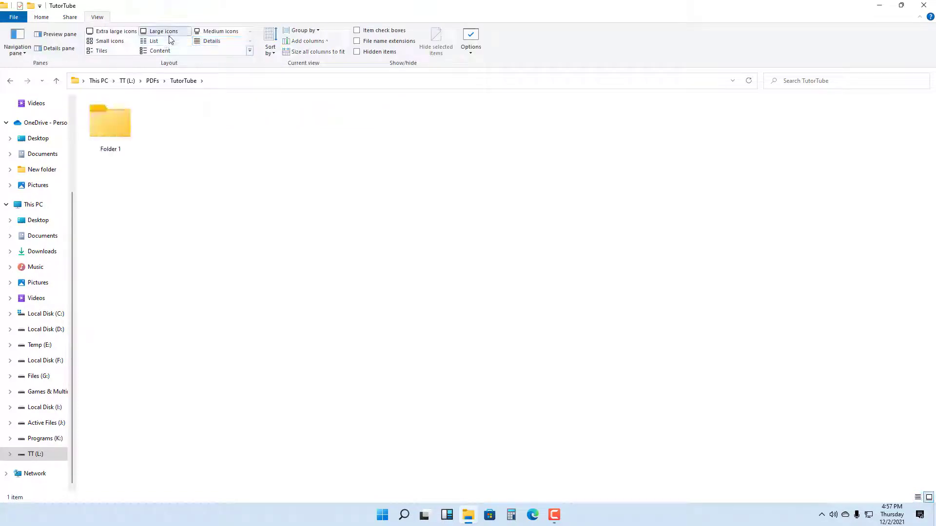
left_click(163, 30)
type("Folder")
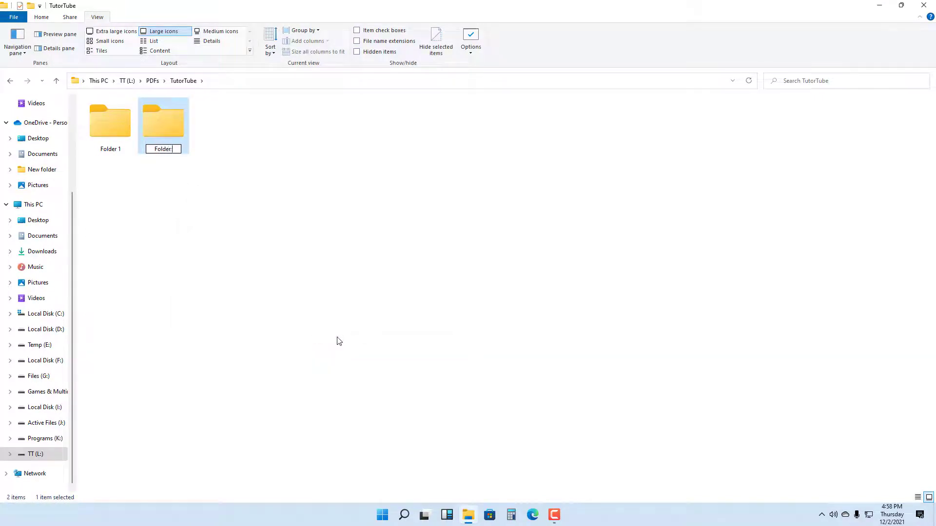
Add Folder 3 beside Folder 1 and Folder 2 via the right-click New menu.
right_click(338, 341)
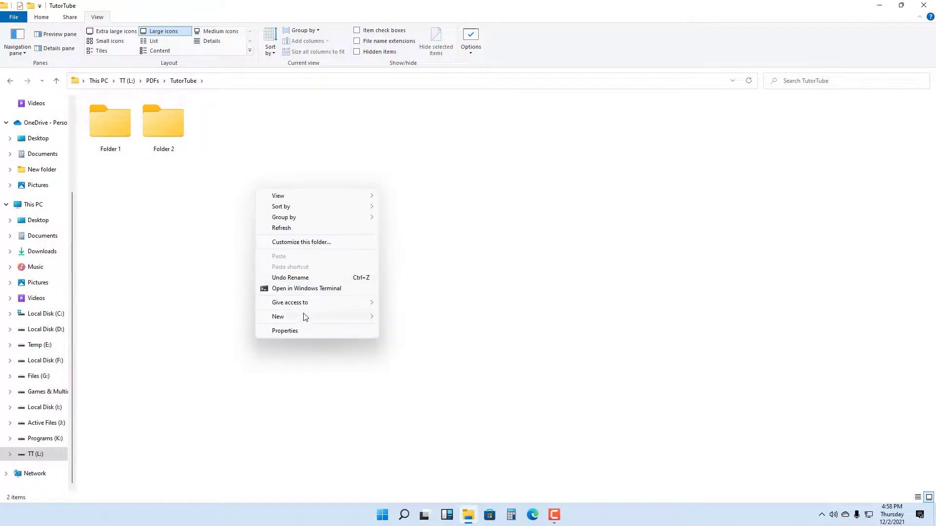
left_click(278, 316)
type("Folder 3")
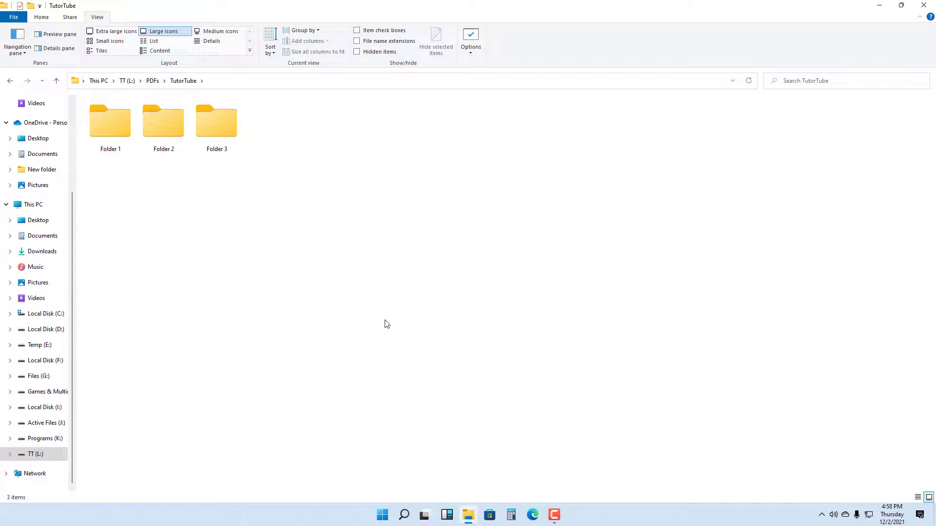
mouse_move(376, 179)
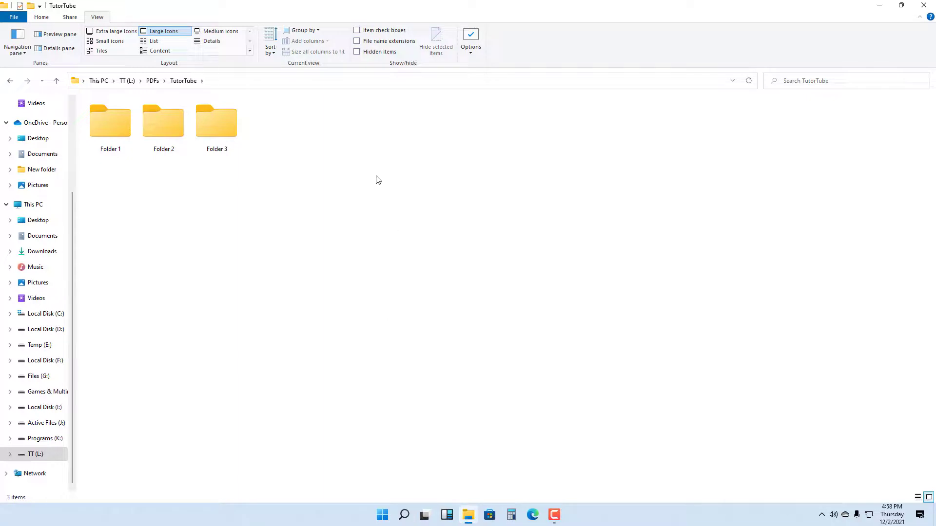